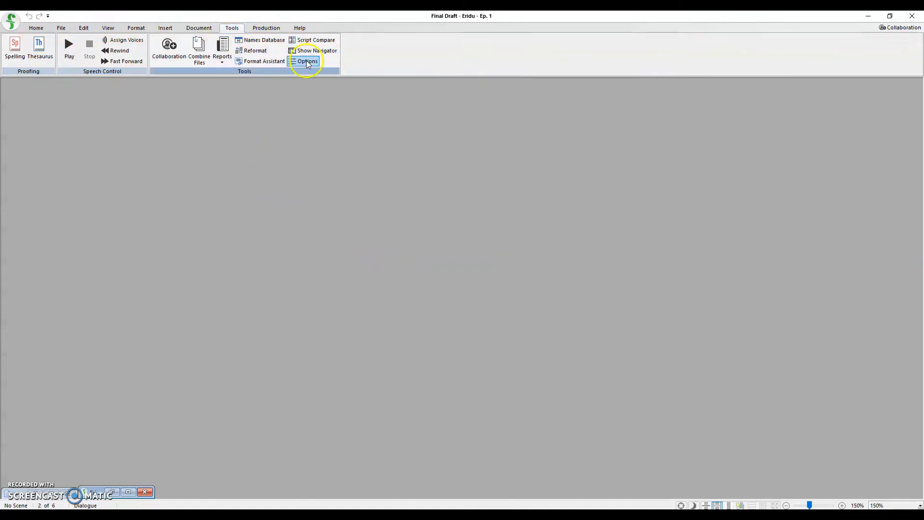
Open Final Draft's Options dialog on the General page from the Tools tab
{"action": "left_click", "coordinate": [306, 61]}
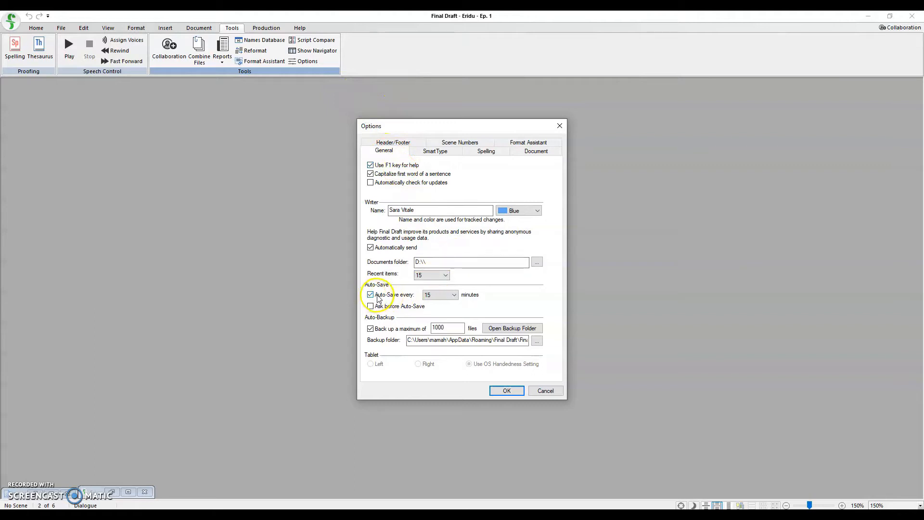
Change the Auto-Save interval from 15 to every 3 minutes, keeping backups at 1000 files
{"action": "left_click", "coordinate": [439, 294]}
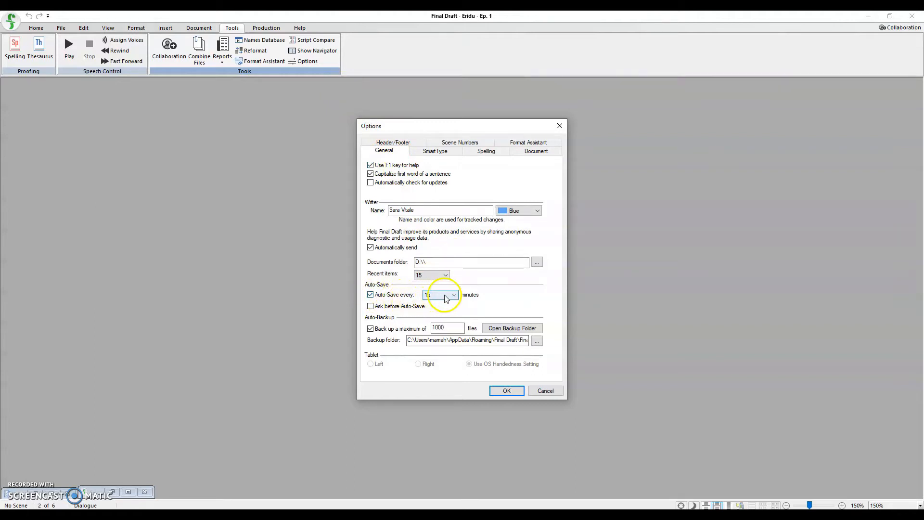
{"action": "left_click", "coordinate": [454, 295]}
{"action": "type", "text": "3"}
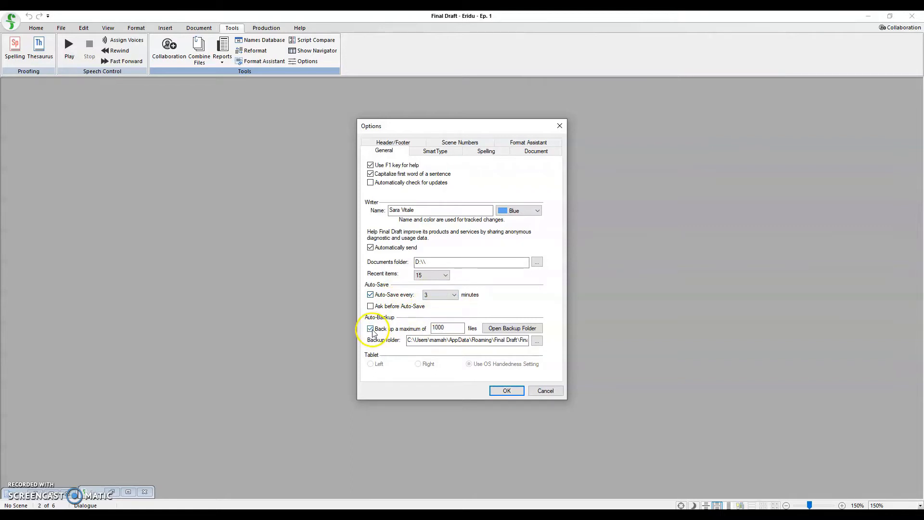
{"action": "left_click", "coordinate": [447, 328]}
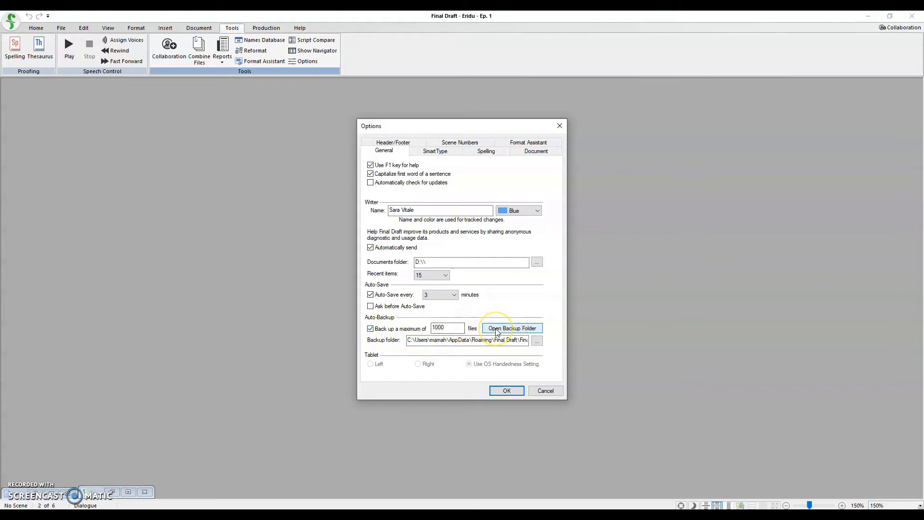
{"action": "left_click", "coordinate": [512, 327]}
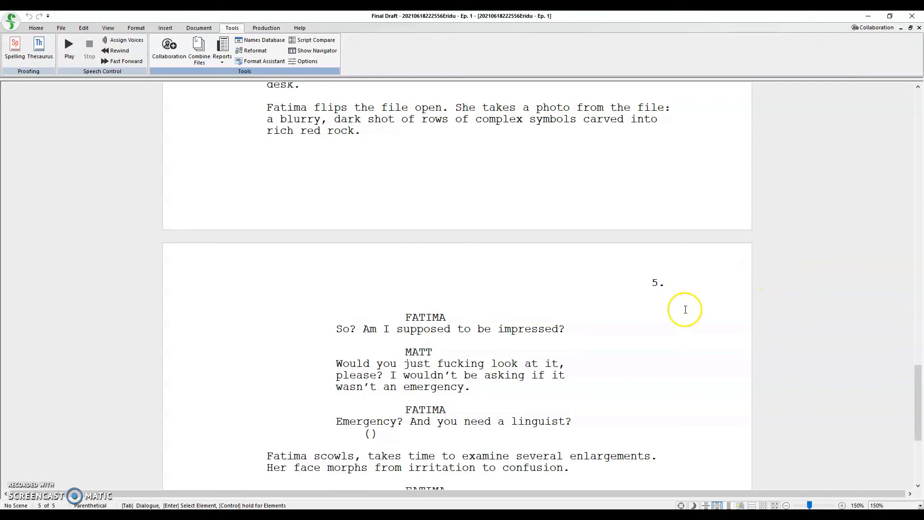
{"action": "mouse_move", "coordinate": [29, 467]}
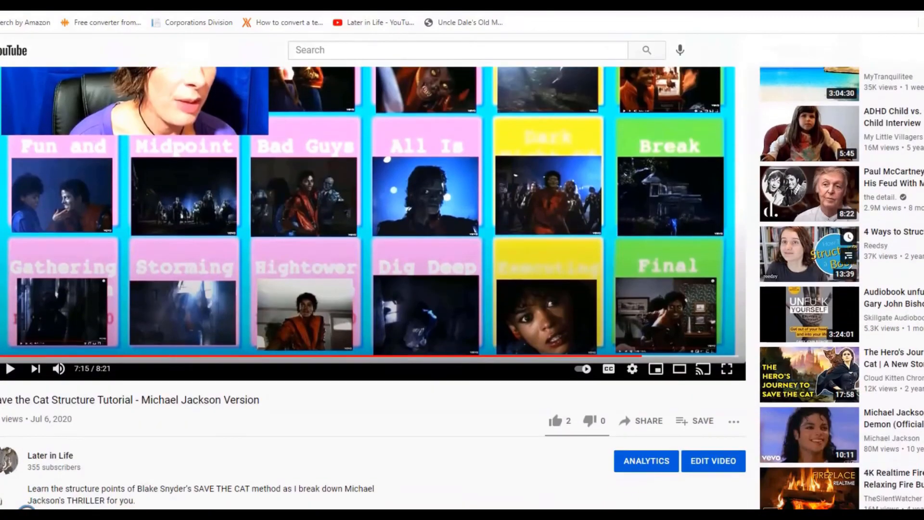
Browse Later in Life Productions' Services to the 'Serious Coaching for Serious Writers' Coaching page
{"action": "left_click", "coordinate": [554, 420]}
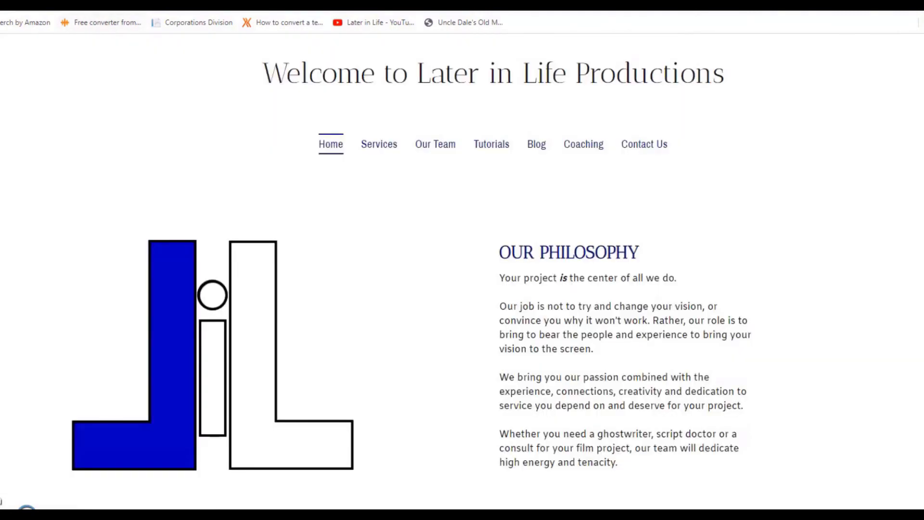
{"action": "left_click", "coordinate": [379, 144]}
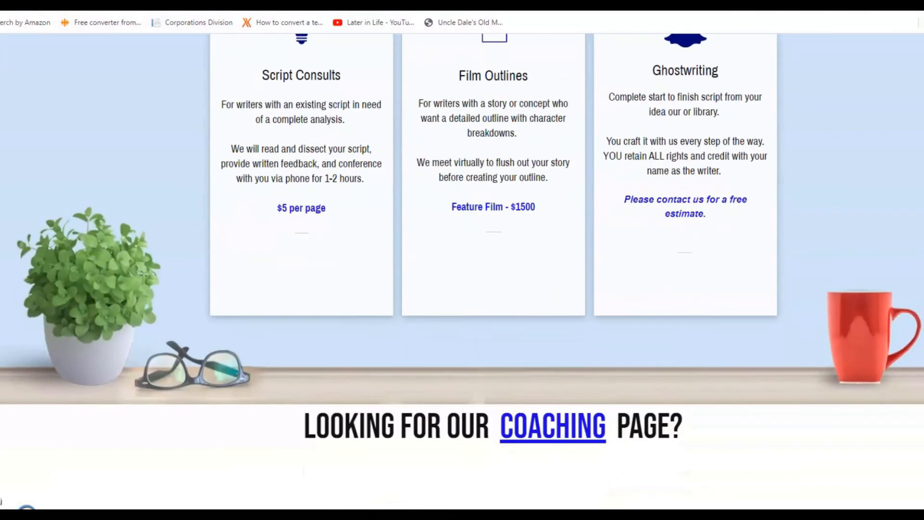
{"action": "left_click", "coordinate": [552, 426]}
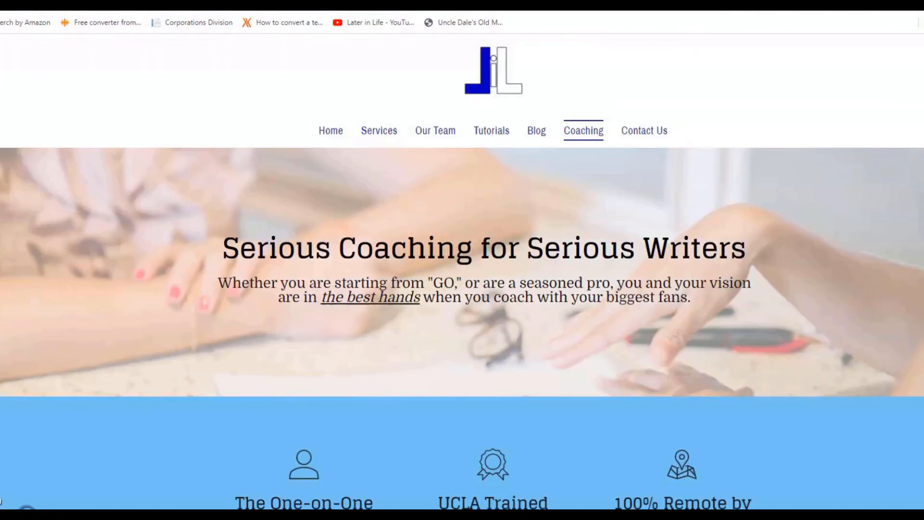
{"action": "scroll", "scroll_direction": "down", "scroll_amount": 3}
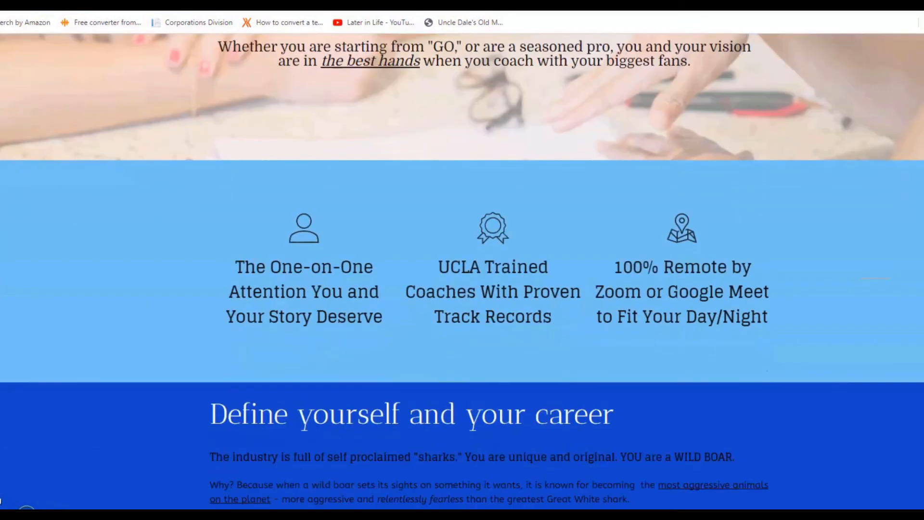